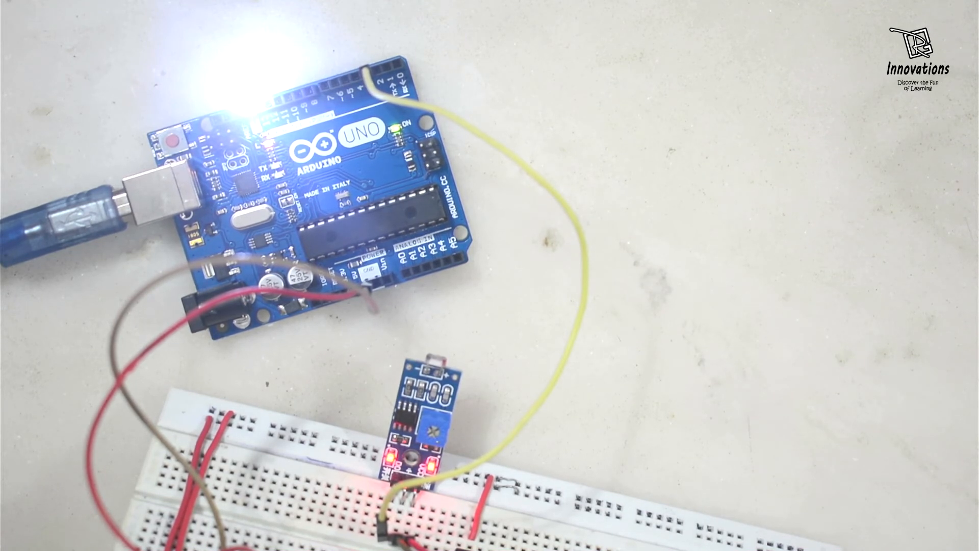
Set line 26 to HIGH and line 29 to LOW, then upload the sketch to the Uno
click(791, 536)
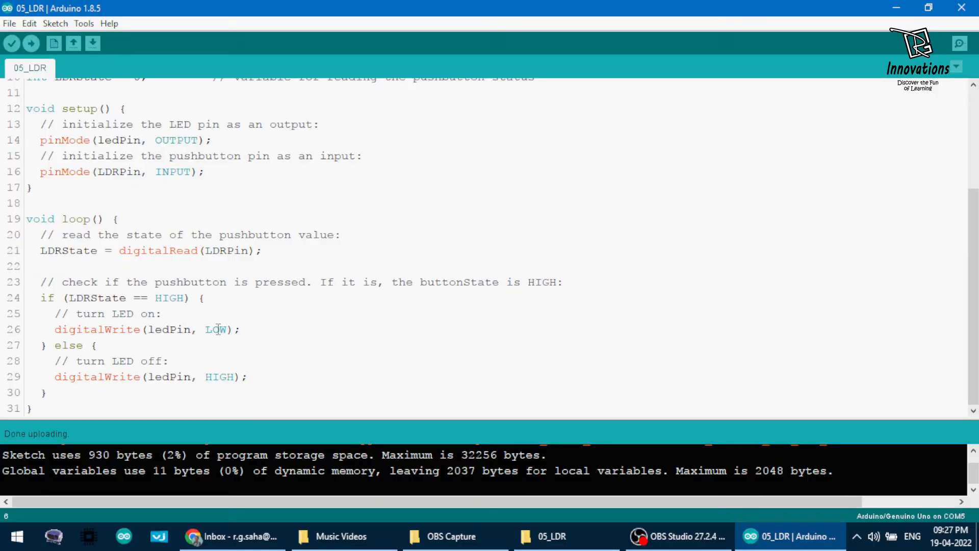
text(HI)
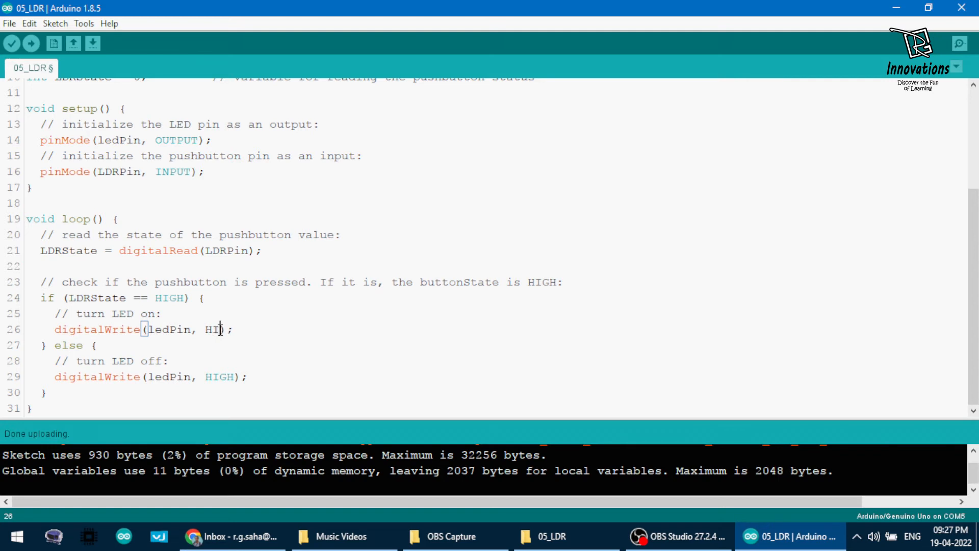
double_click(219, 376)
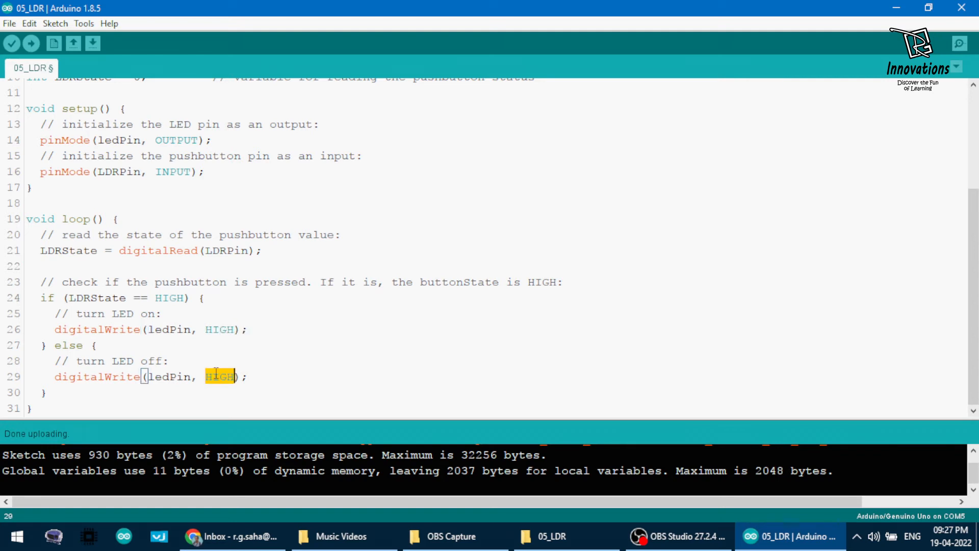
text(LOW)
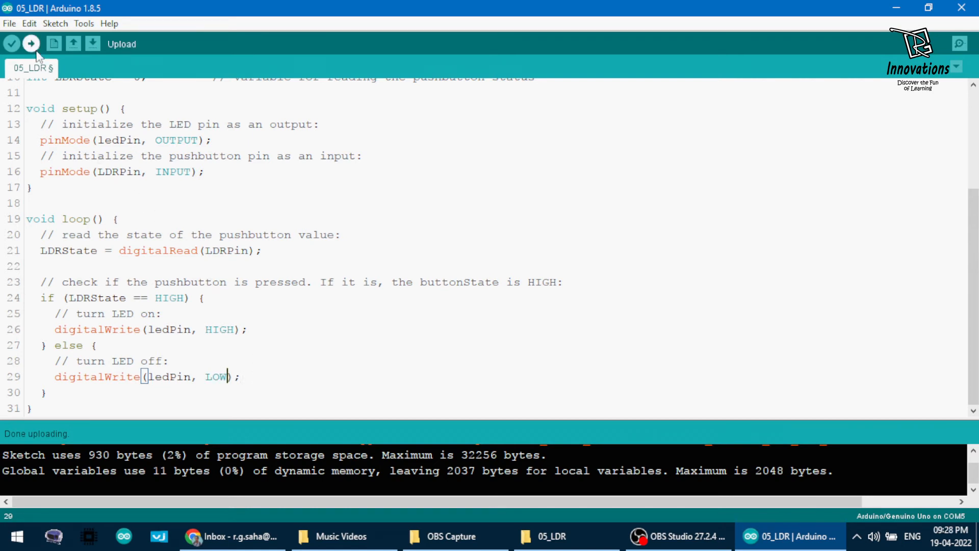
click(30, 44)
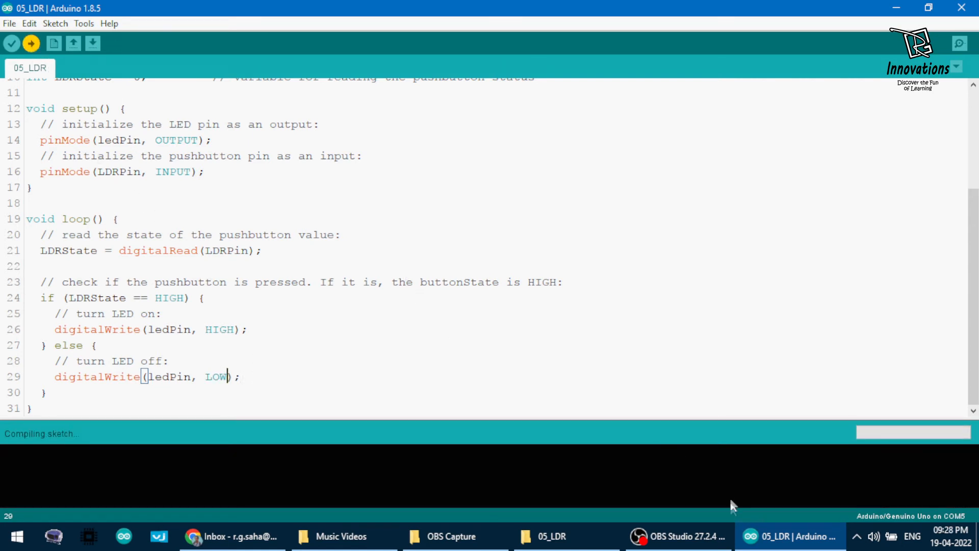